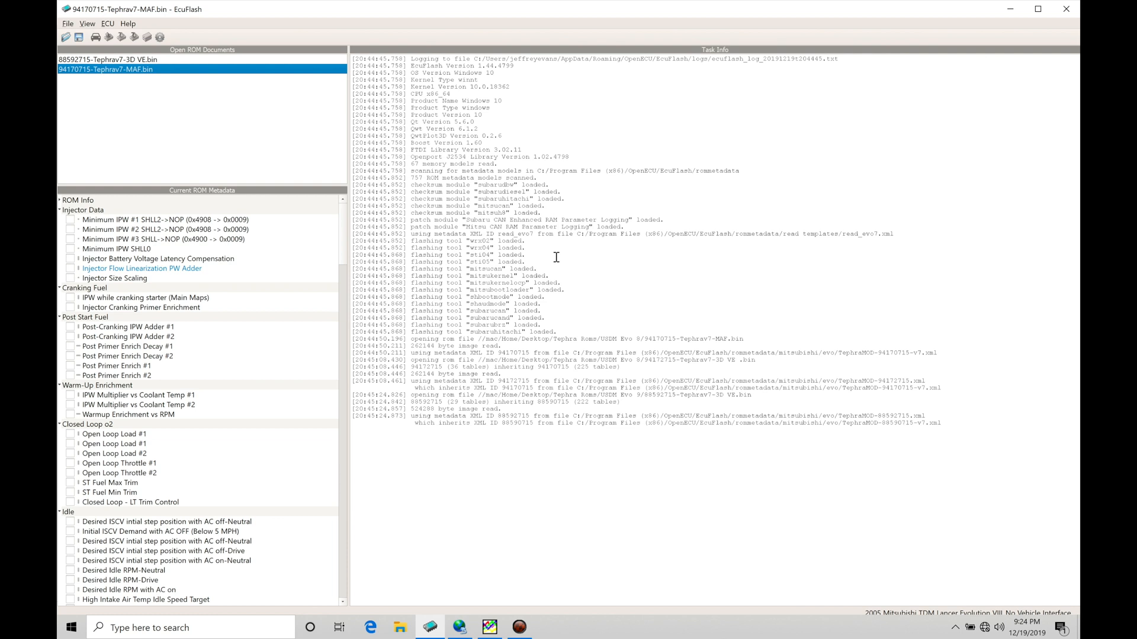
{"action": "mouse_move", "coordinate": [220, 60]}
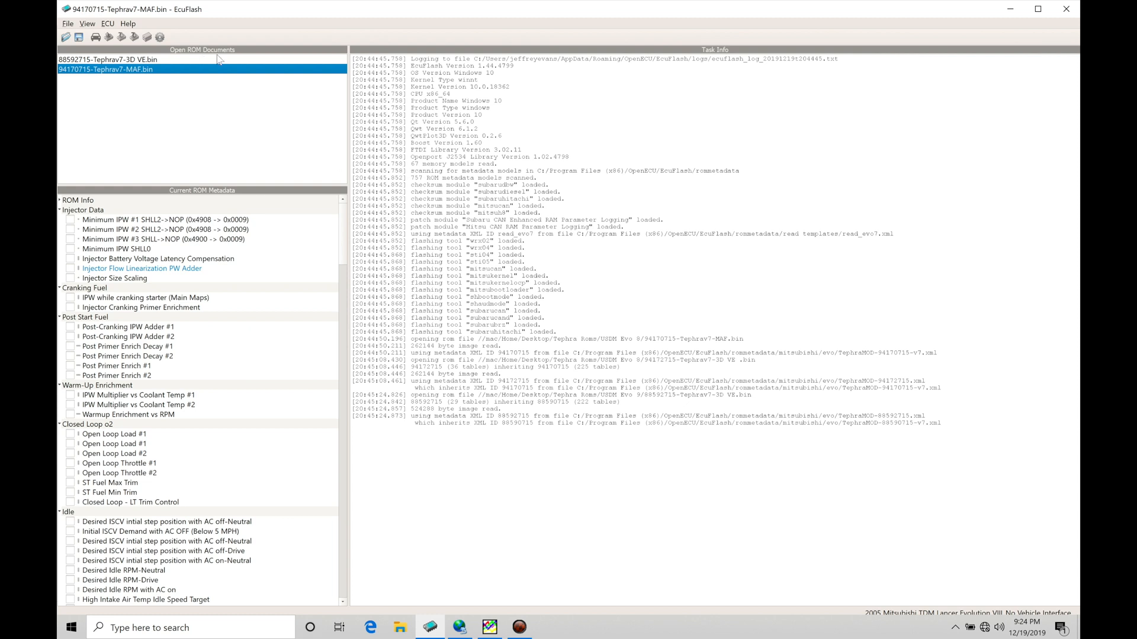
{"action": "left_click", "coordinate": [109, 60]}
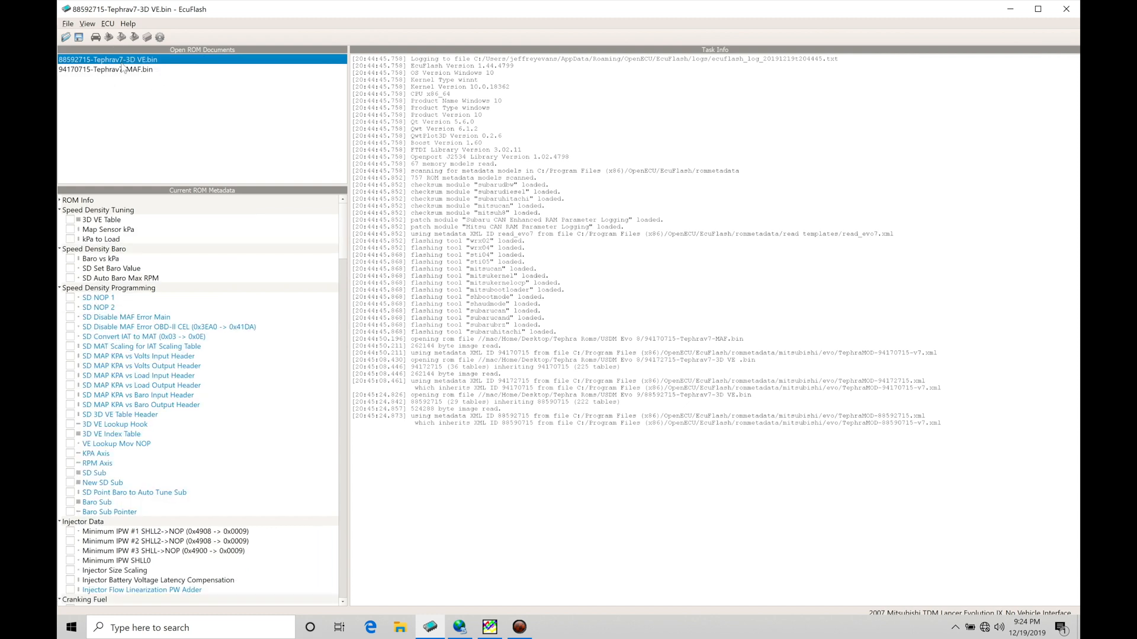
{"action": "left_click", "coordinate": [105, 69]}
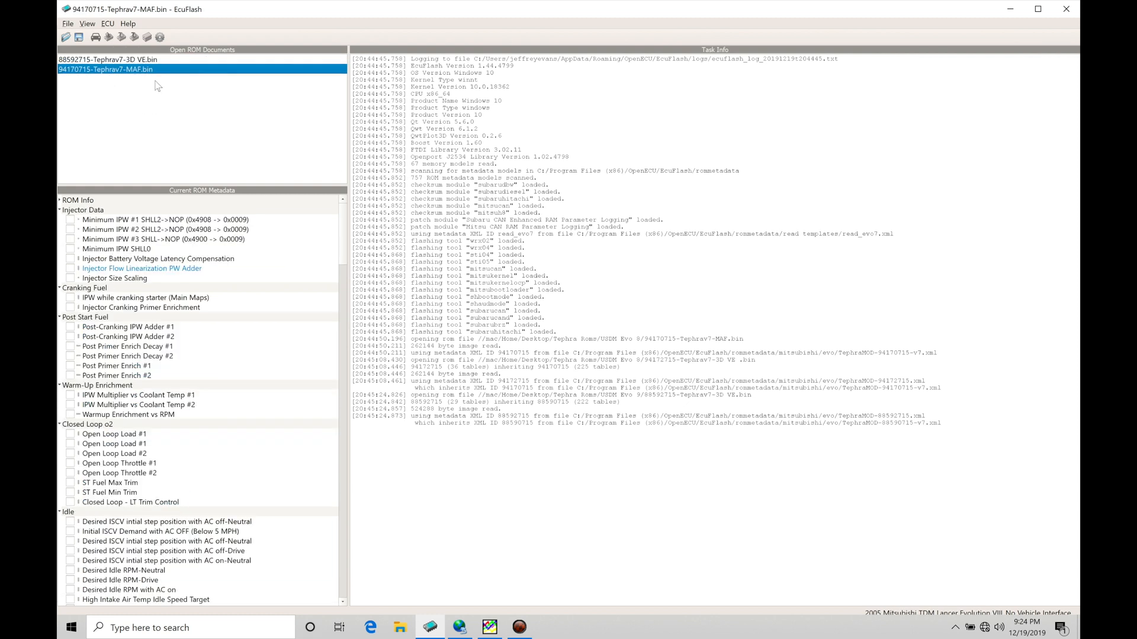
{"action": "mouse_move", "coordinate": [146, 128]}
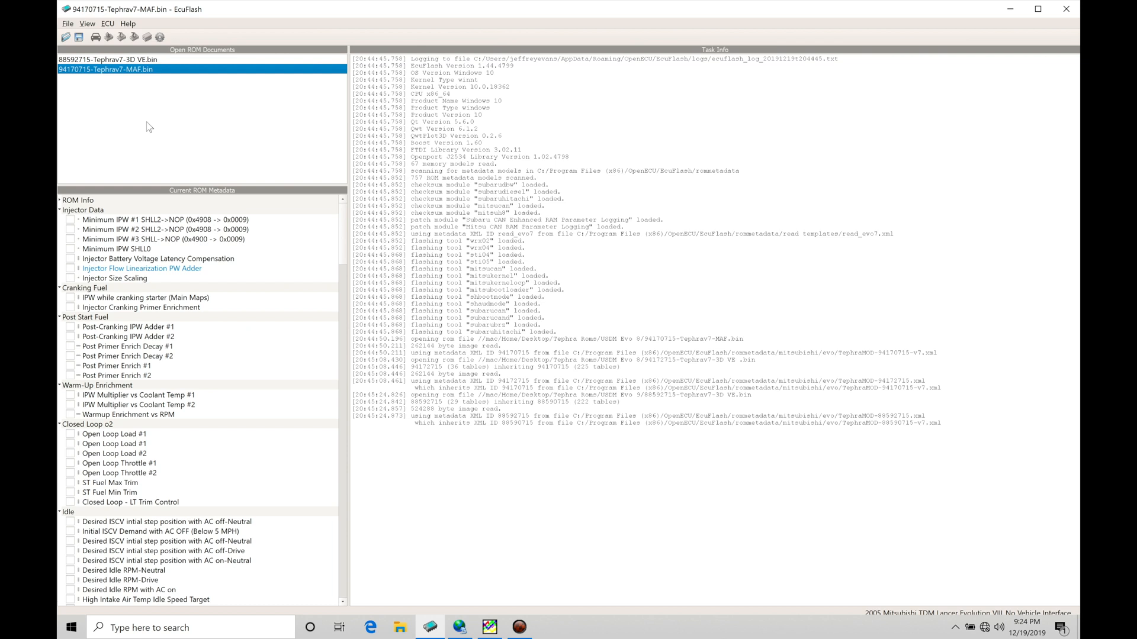
{"action": "mouse_move", "coordinate": [138, 63]}
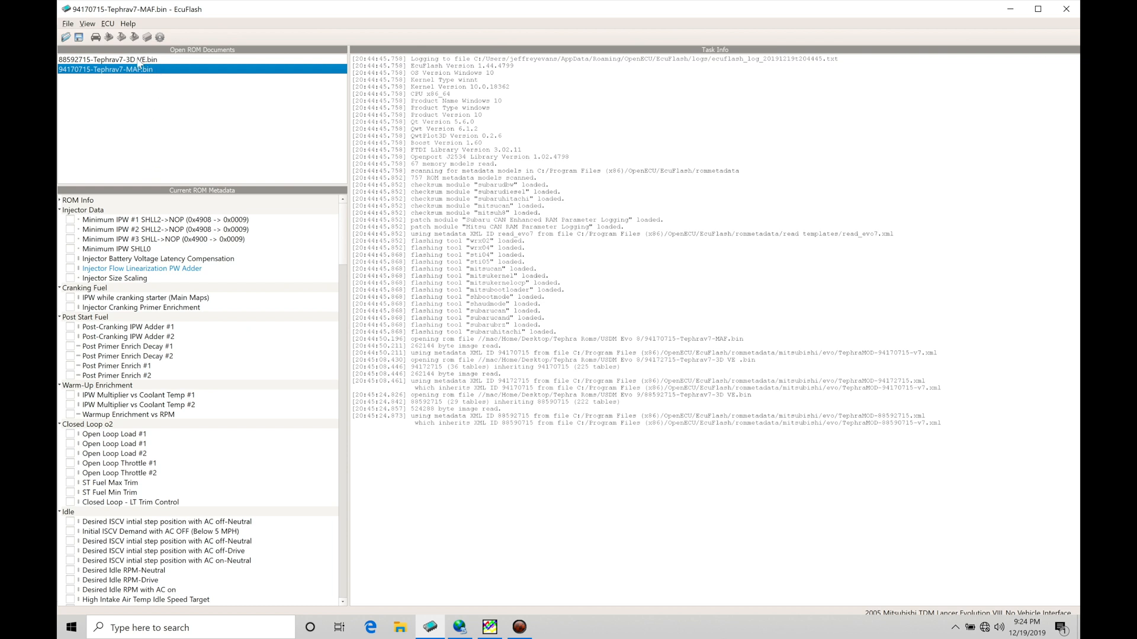
{"action": "mouse_move", "coordinate": [134, 75]}
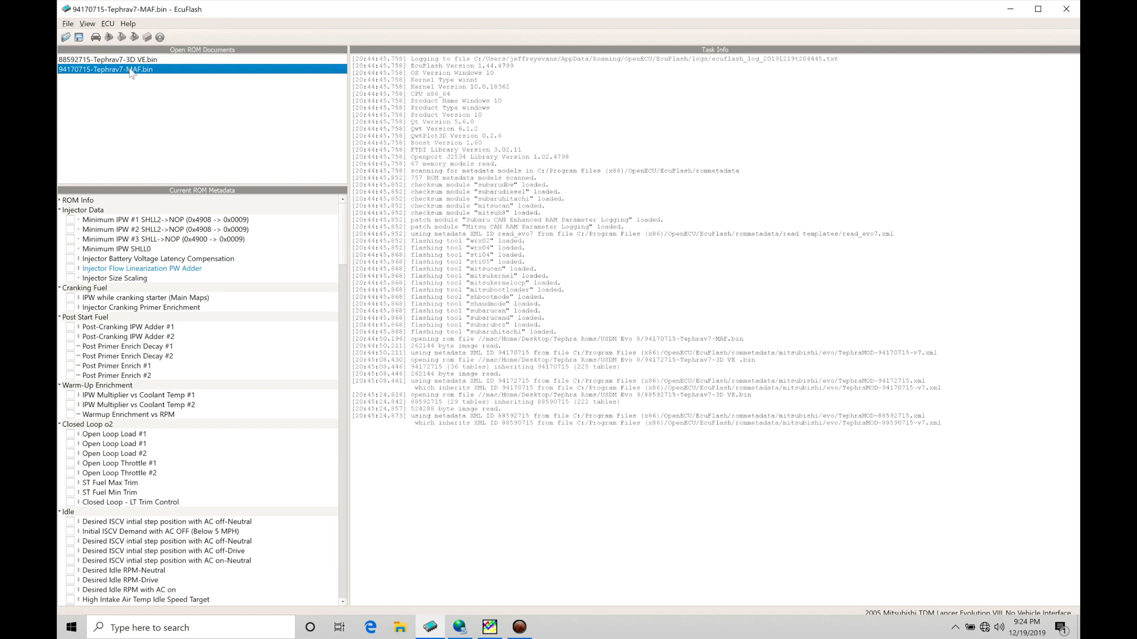
{"action": "left_click", "coordinate": [112, 59]}
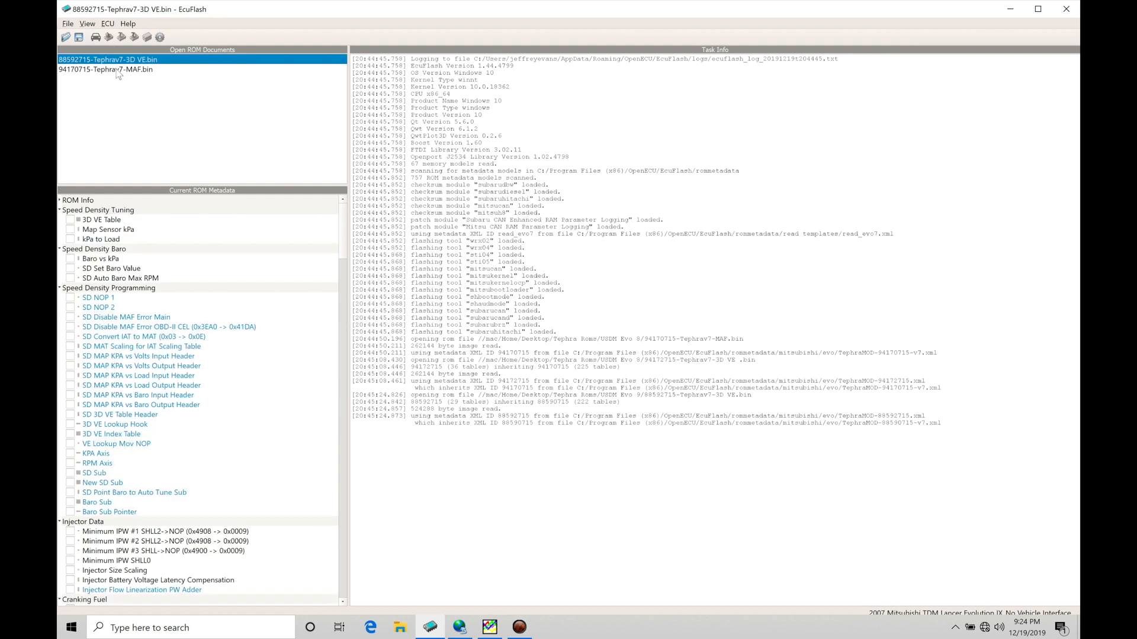
{"action": "left_click", "coordinate": [105, 69]}
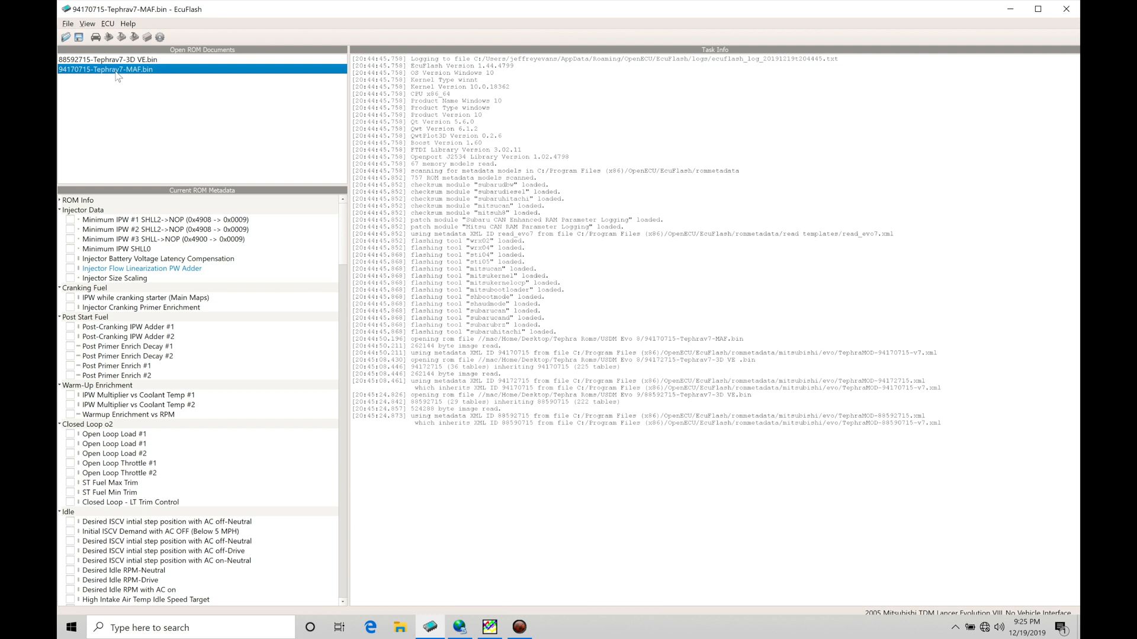
{"action": "left_click", "coordinate": [109, 59]}
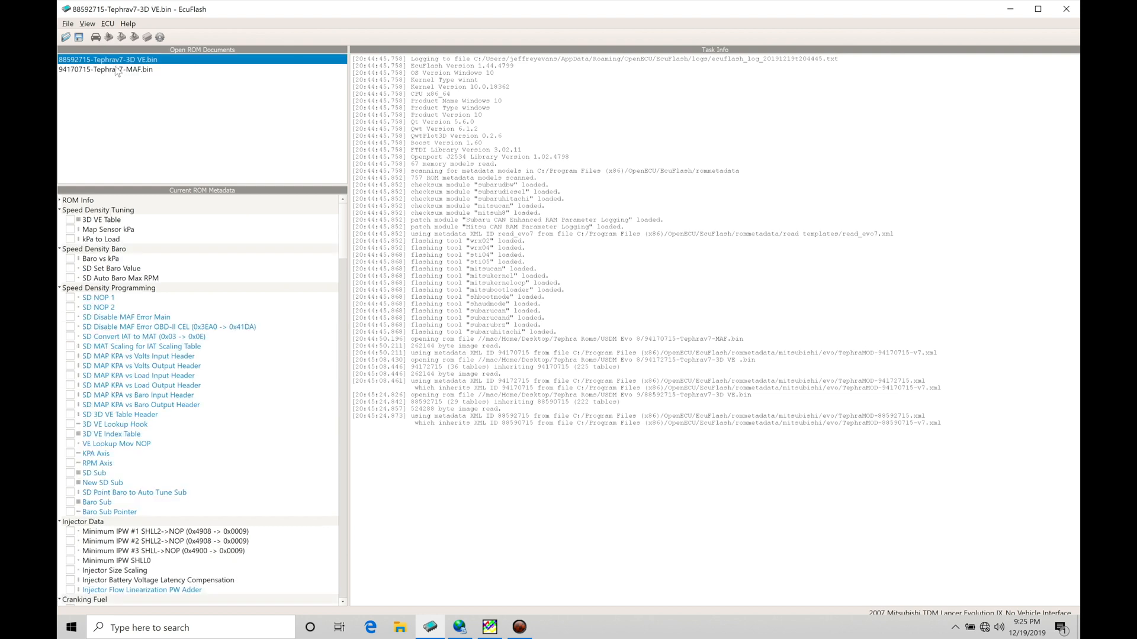
{"action": "left_click", "coordinate": [105, 69]}
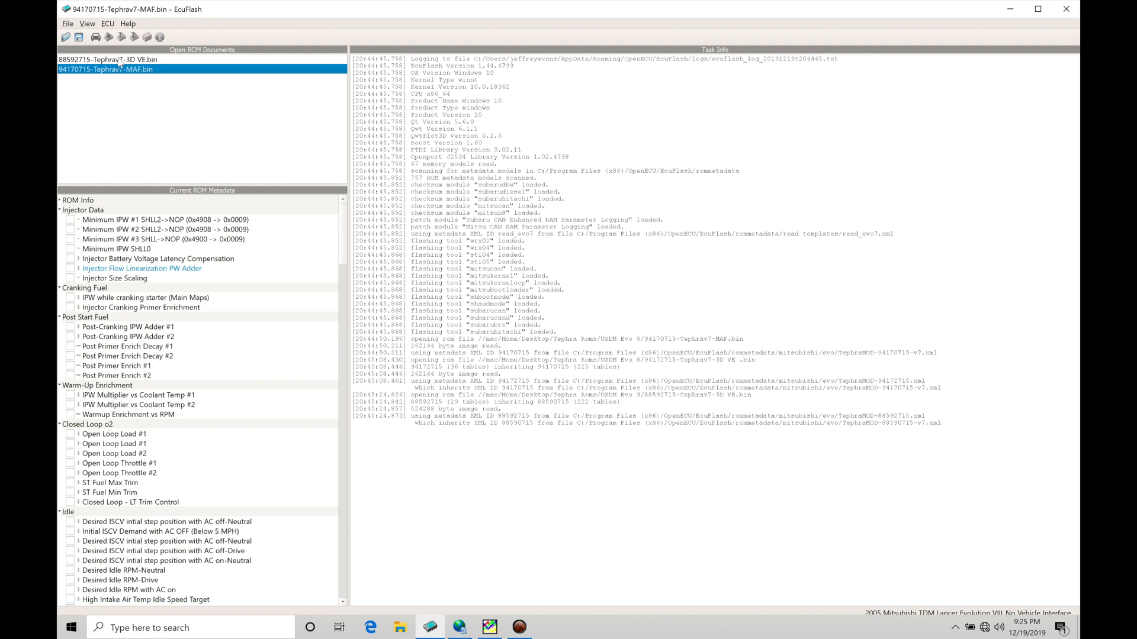
{"action": "mouse_move", "coordinate": [122, 78]}
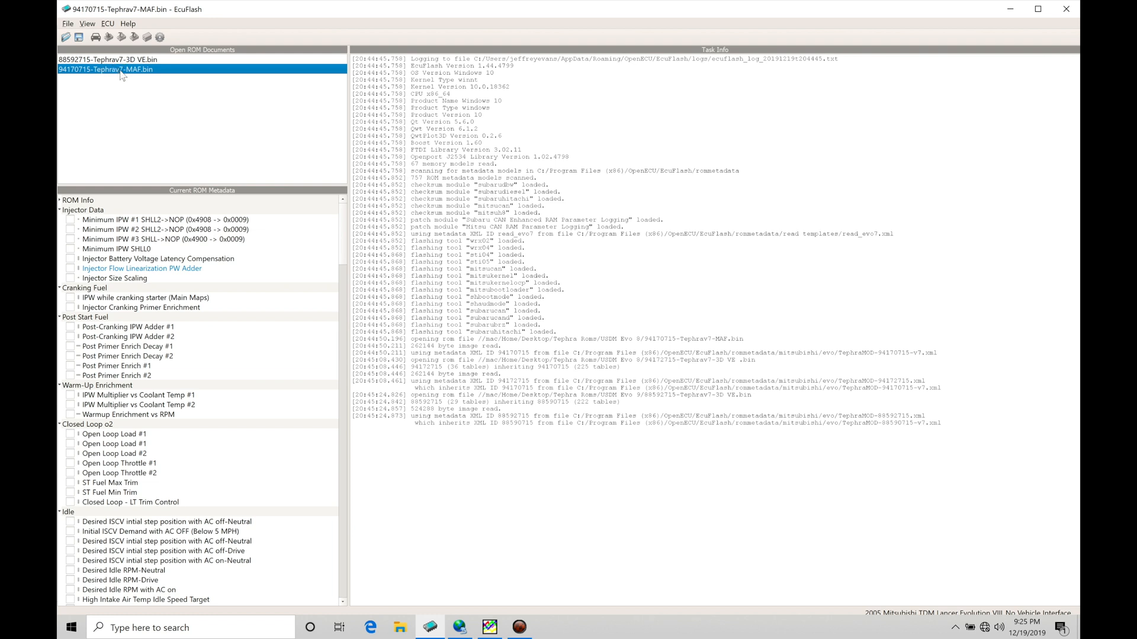
{"action": "mouse_move", "coordinate": [123, 78]}
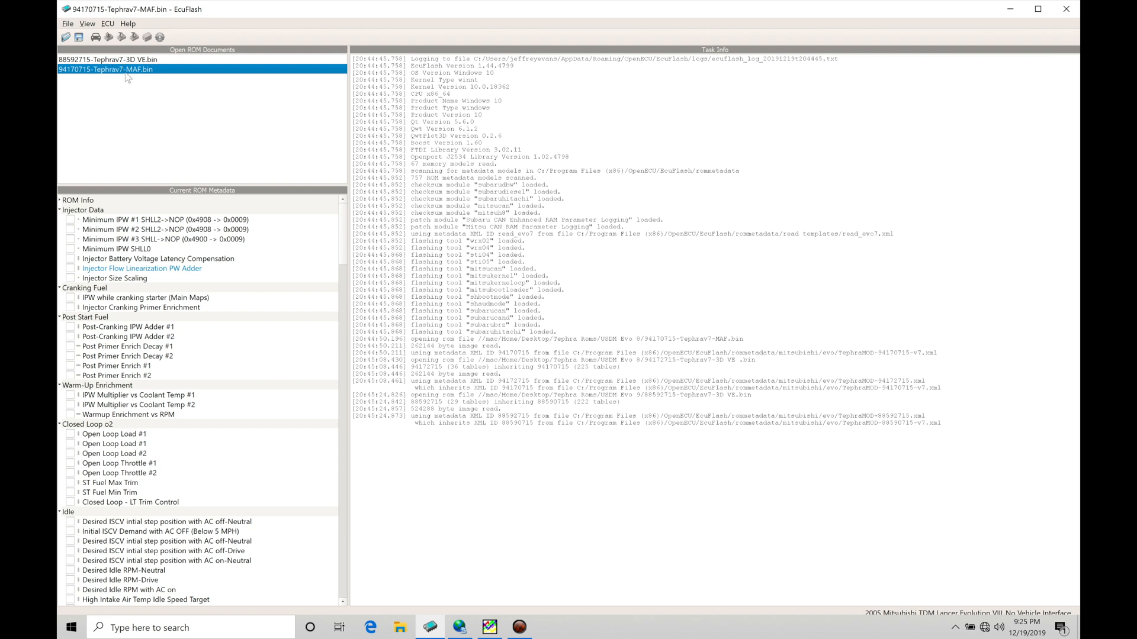
{"action": "mouse_move", "coordinate": [199, 285]}
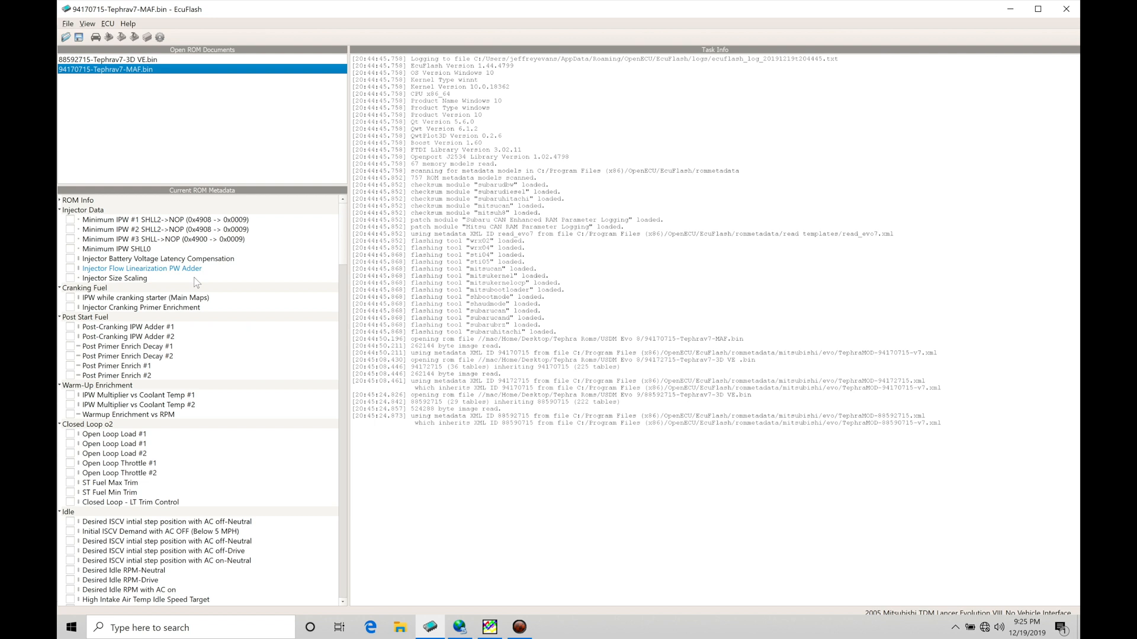
{"action": "mouse_move", "coordinate": [196, 283]}
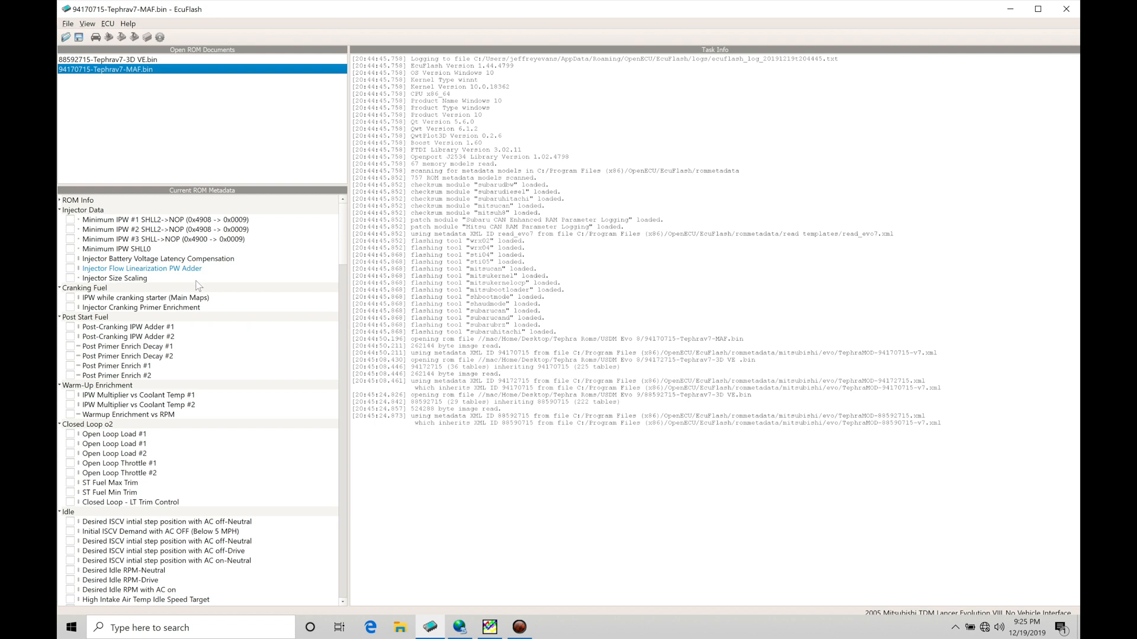